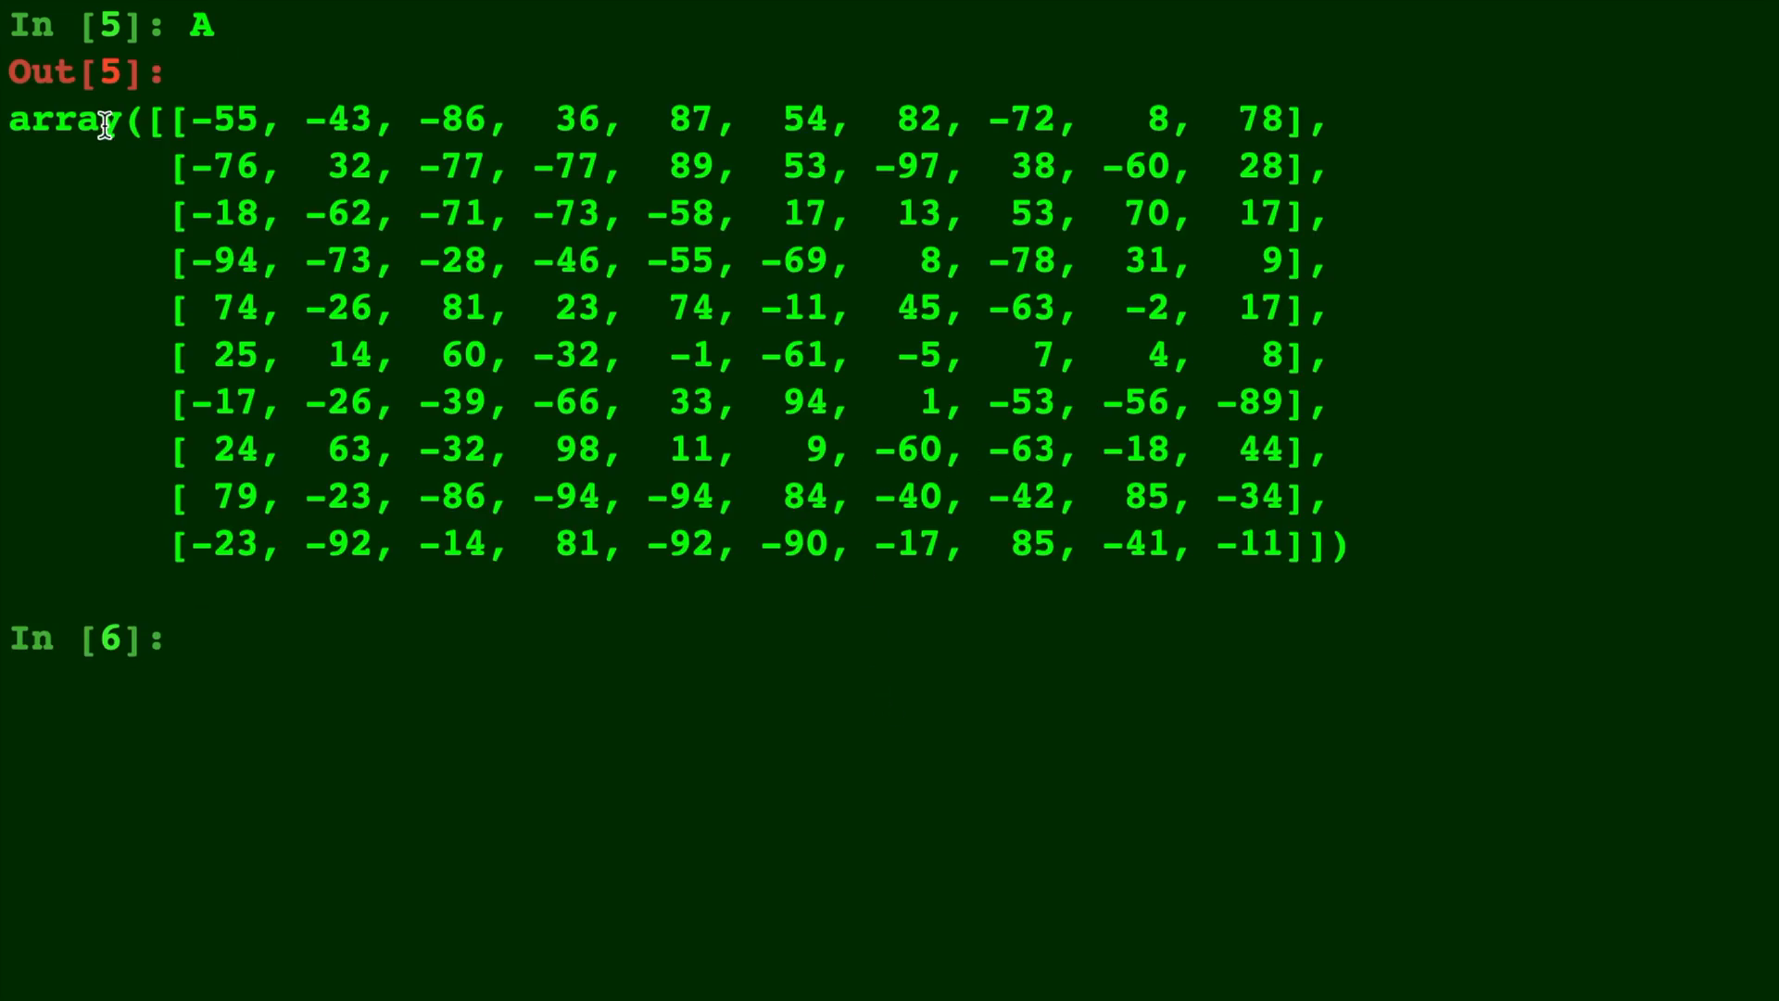
Show the np.save docstring in IPython and read its file and arr parameters.
{"action": "left_click_drag", "start_coordinate": [101, 124], "coordinate": [1332, 556]}
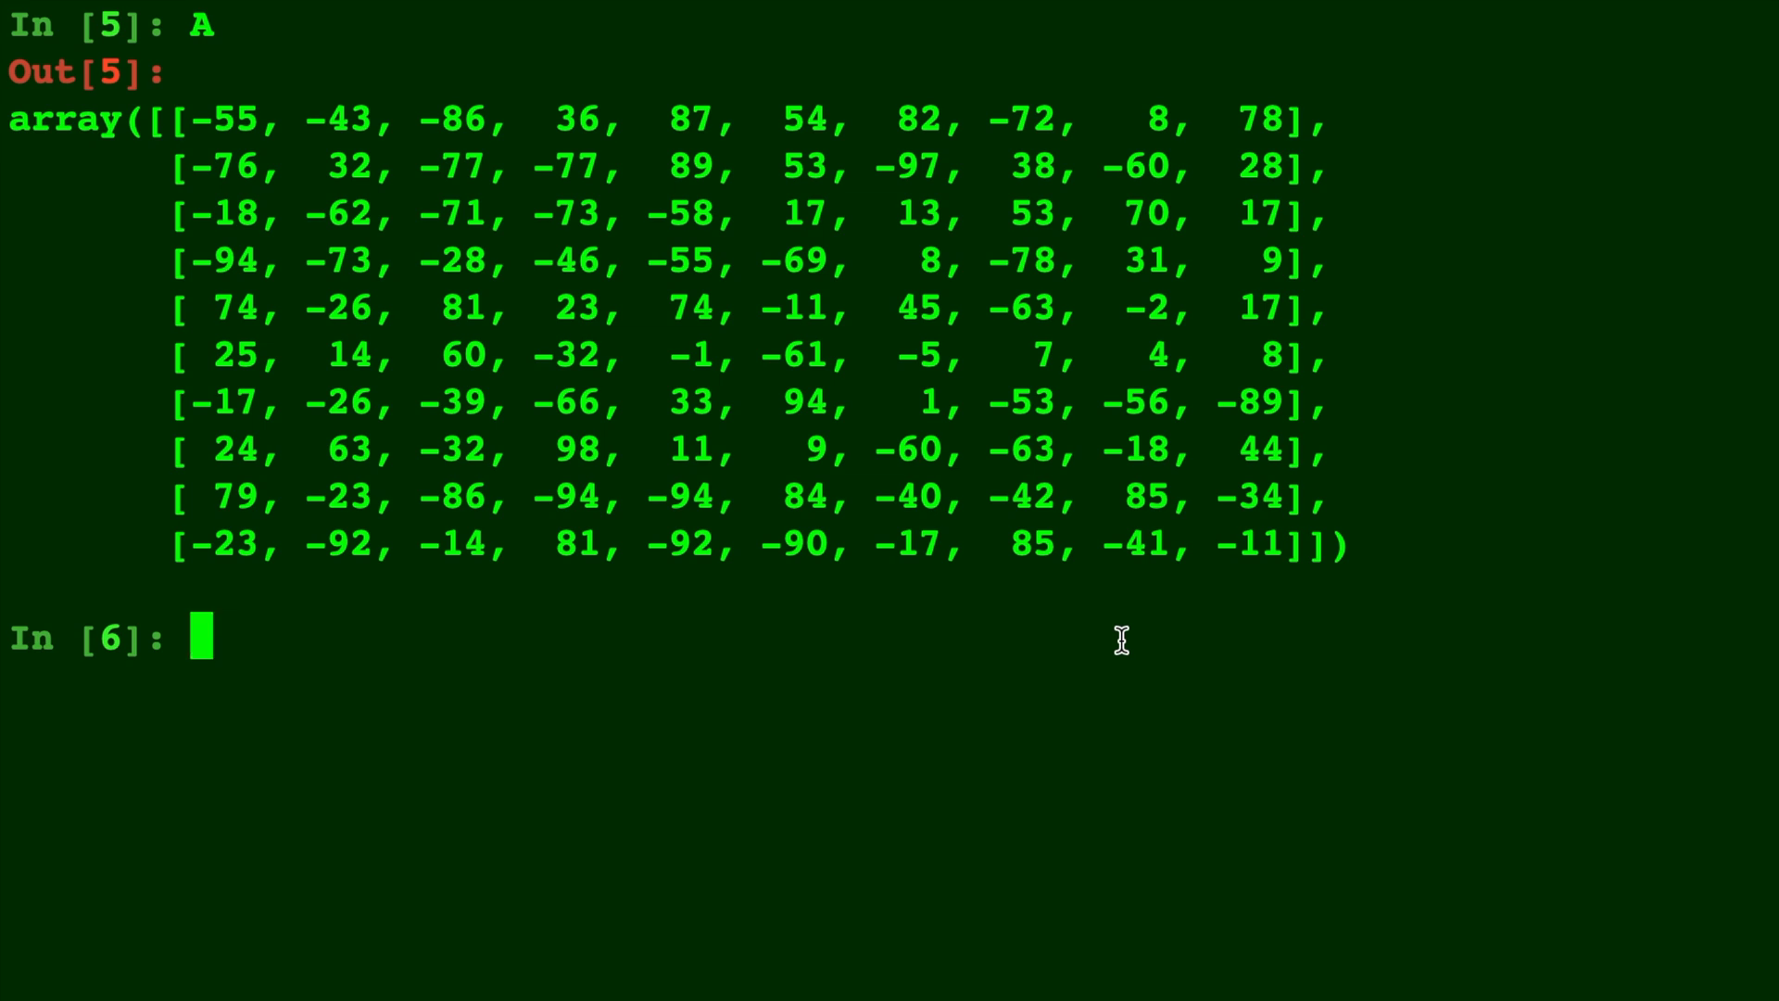
{"action": "type", "text": "np."}
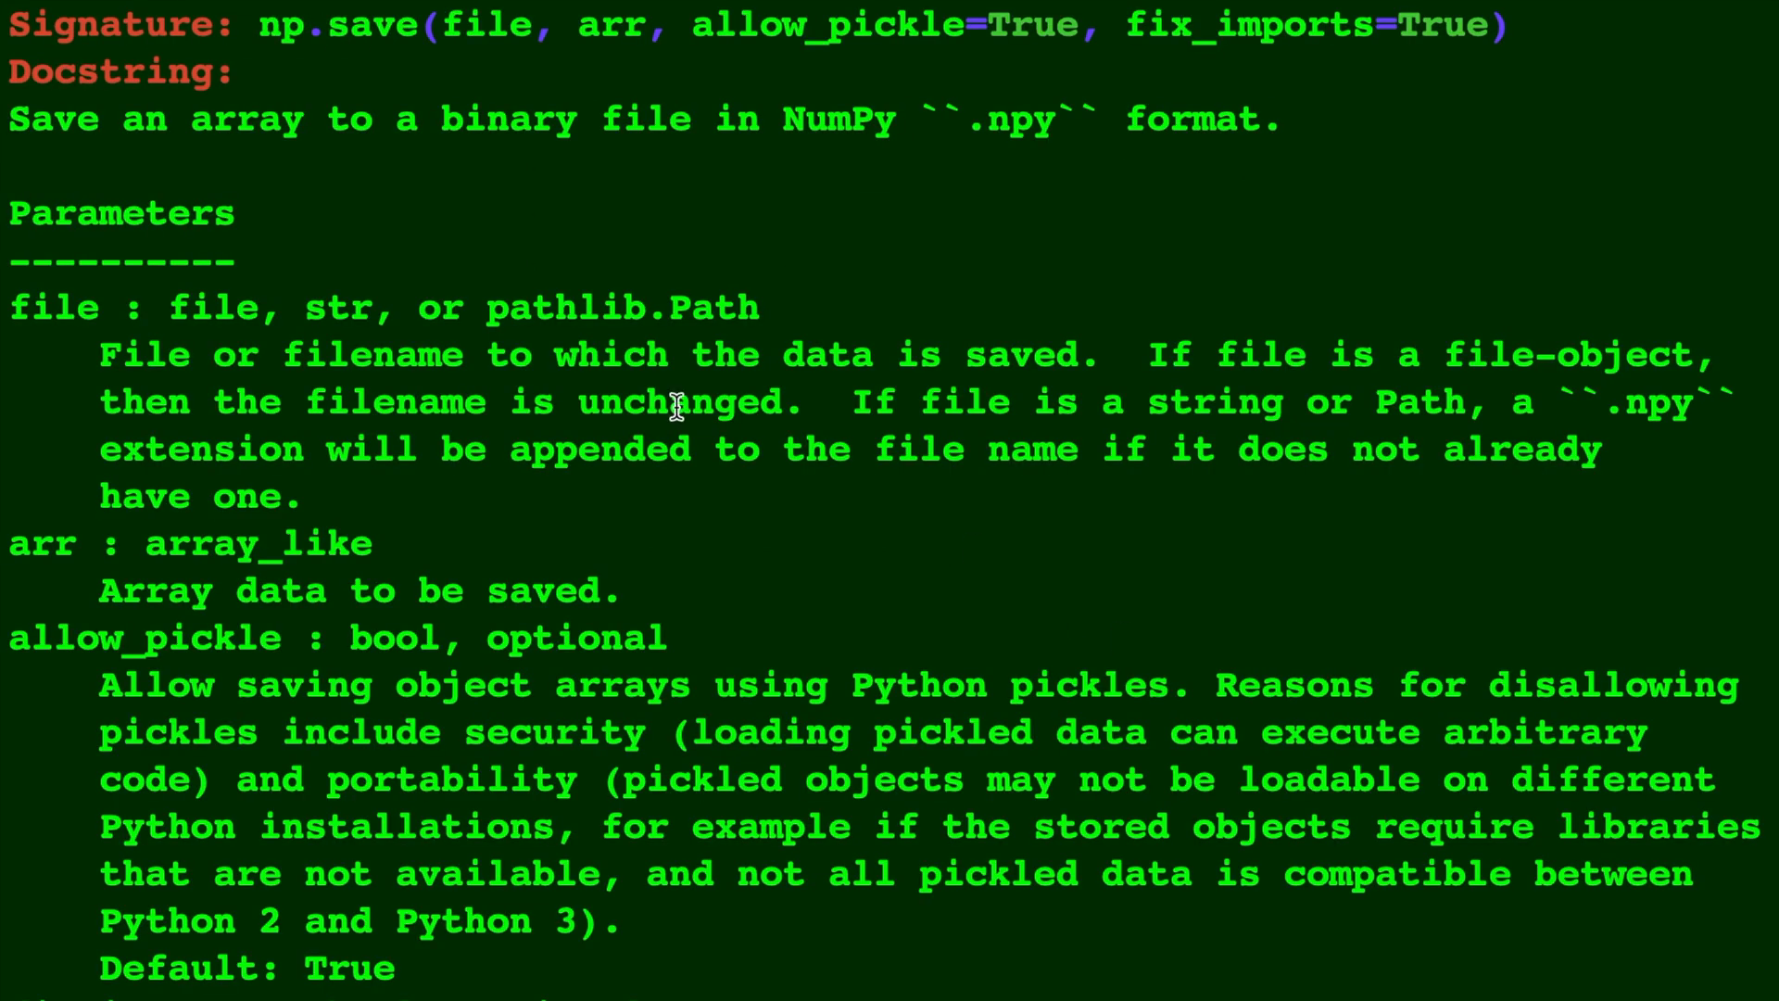
{"action": "double_click", "coordinate": [484, 24]}
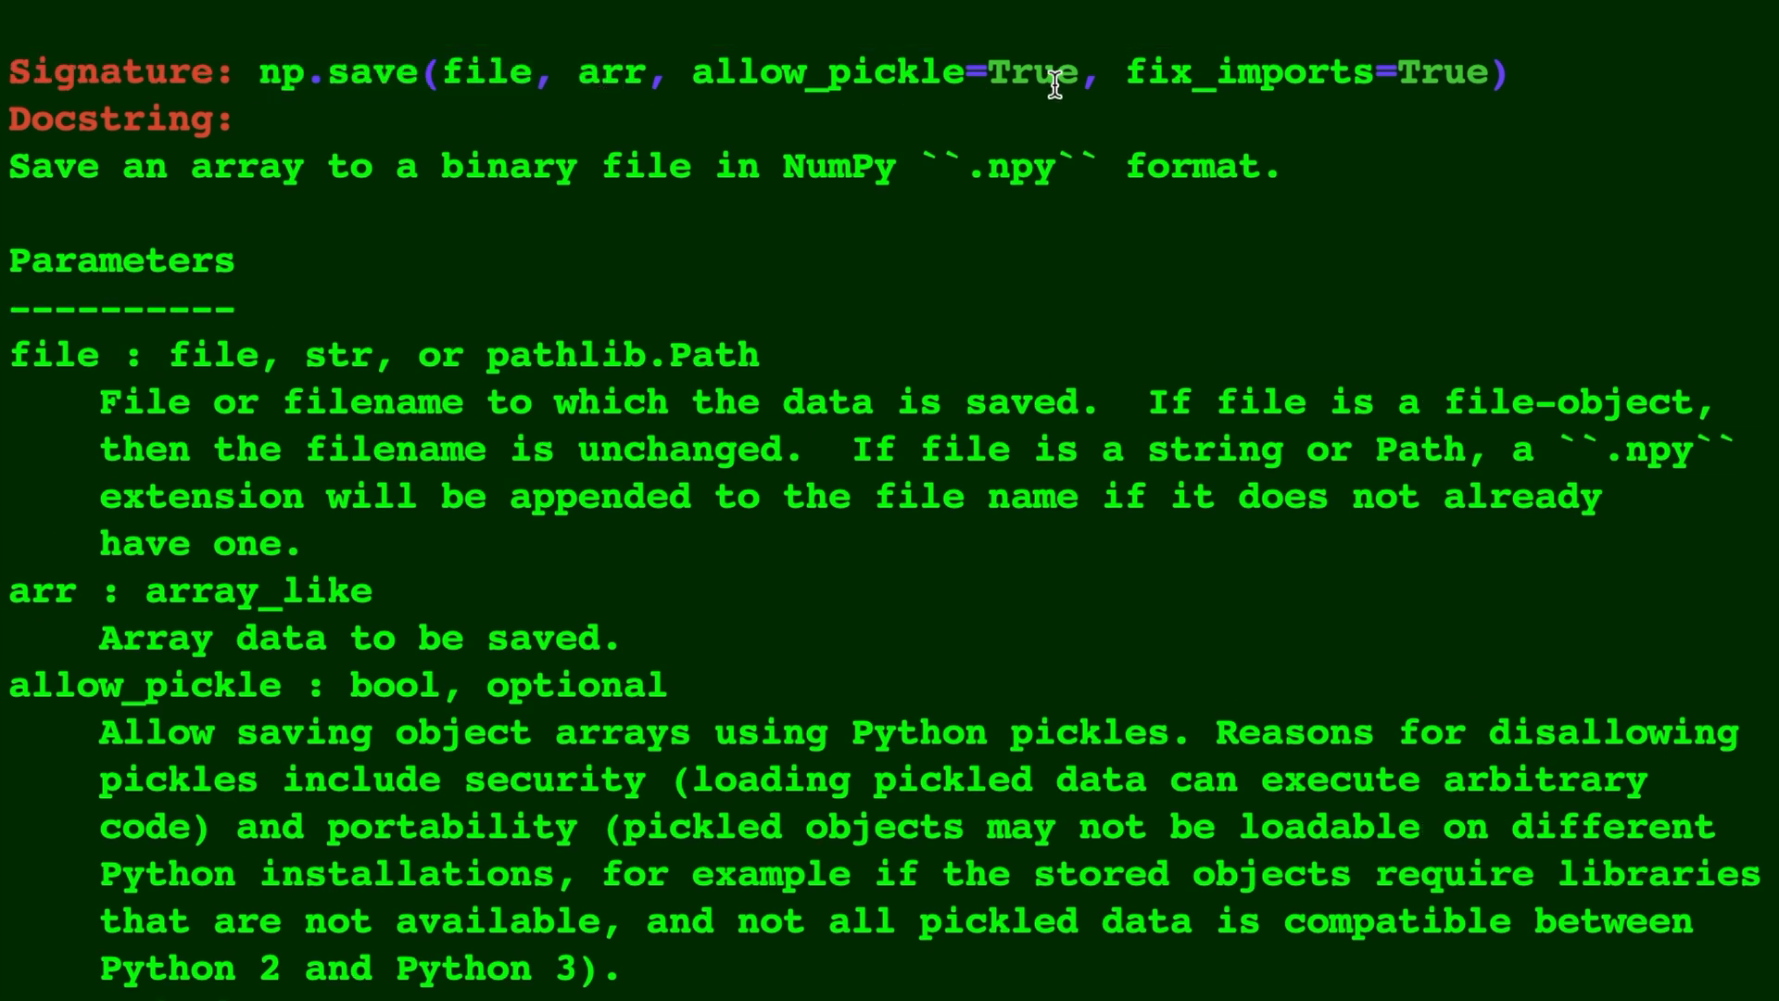
{"action": "mouse_move", "coordinate": [908, 180]}
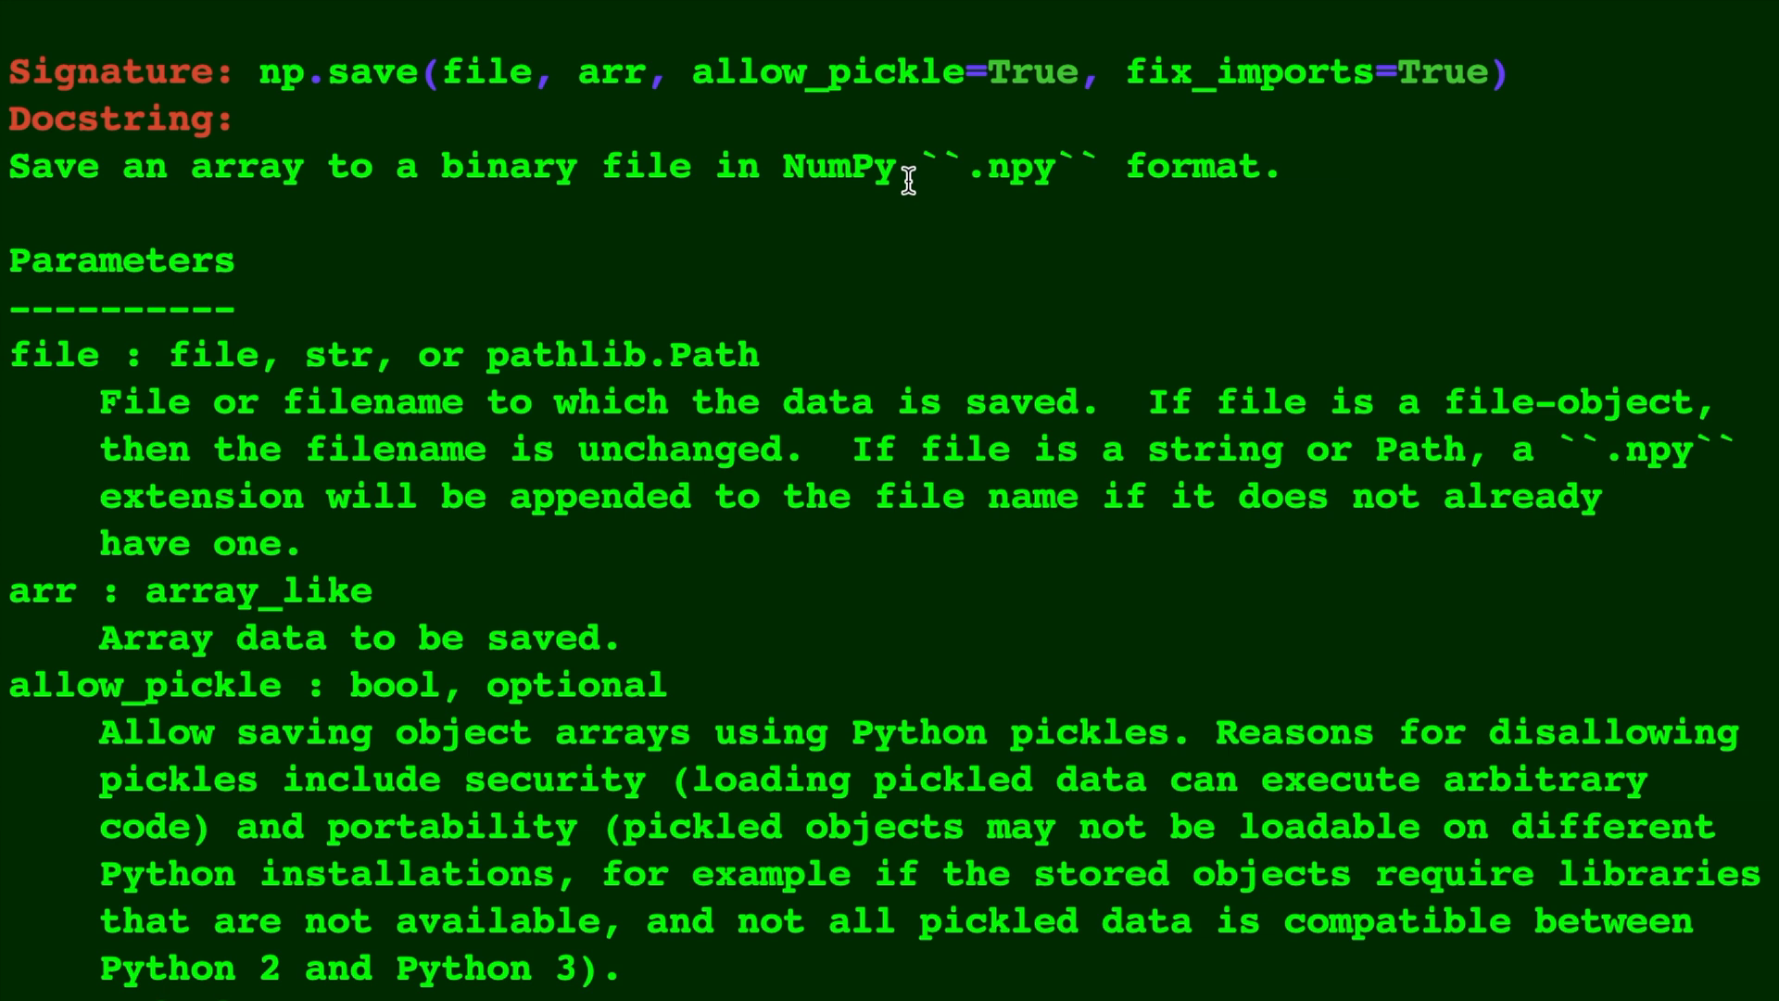
{"action": "scroll", "scroll_direction": "down", "scroll_amount": 3}
{"action": "type", "text": "np.save(\""}
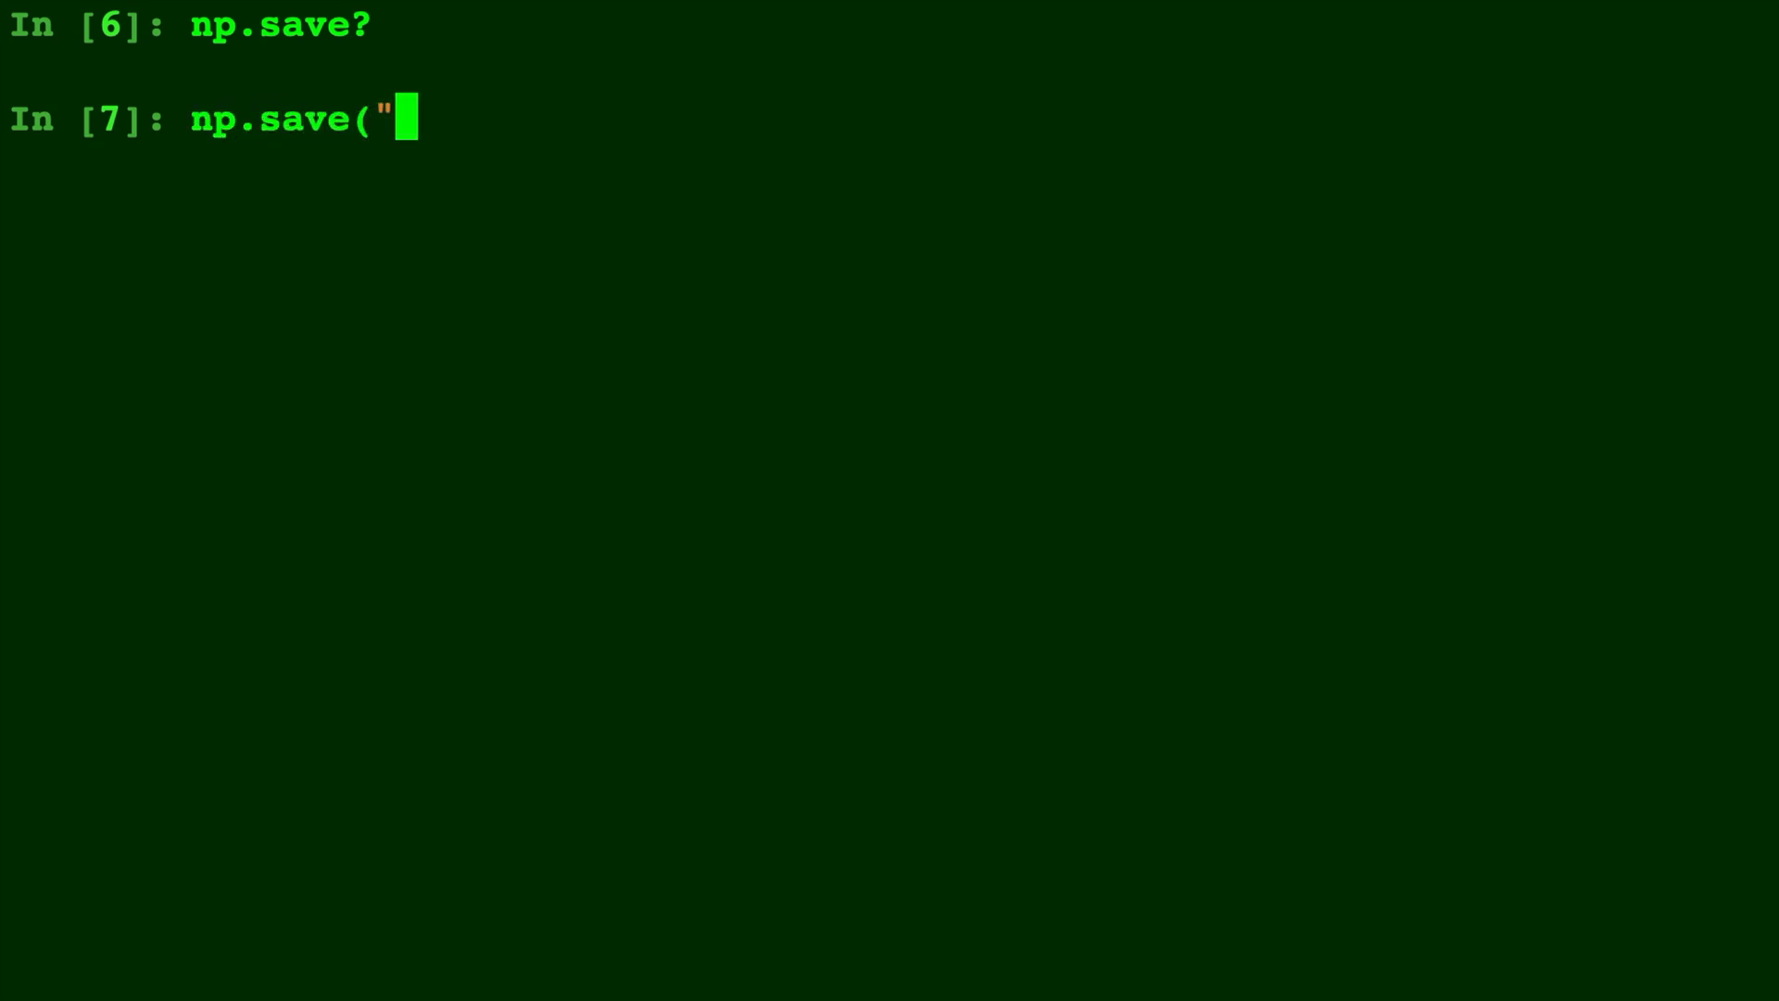
Run np.save("sample.npy", A) to write array A to sample.npy.
{"action": "type", "text": "sampl"}
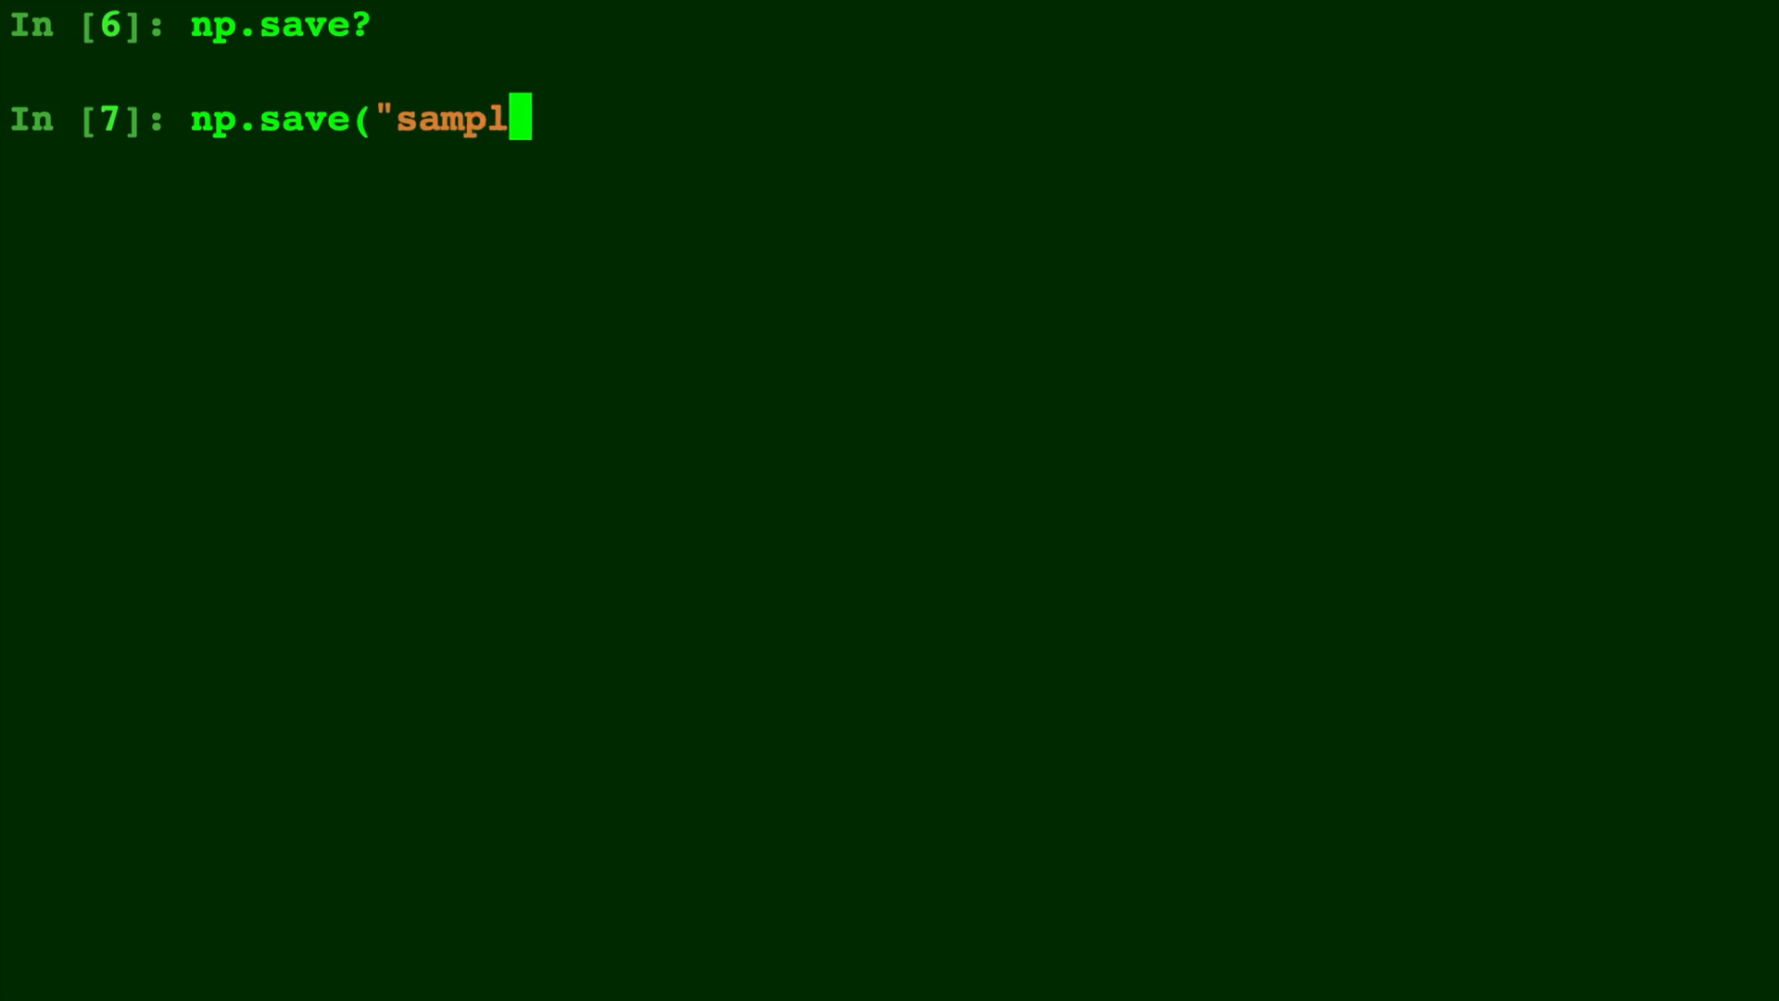
{"action": "type", "text": "e.npy\""}
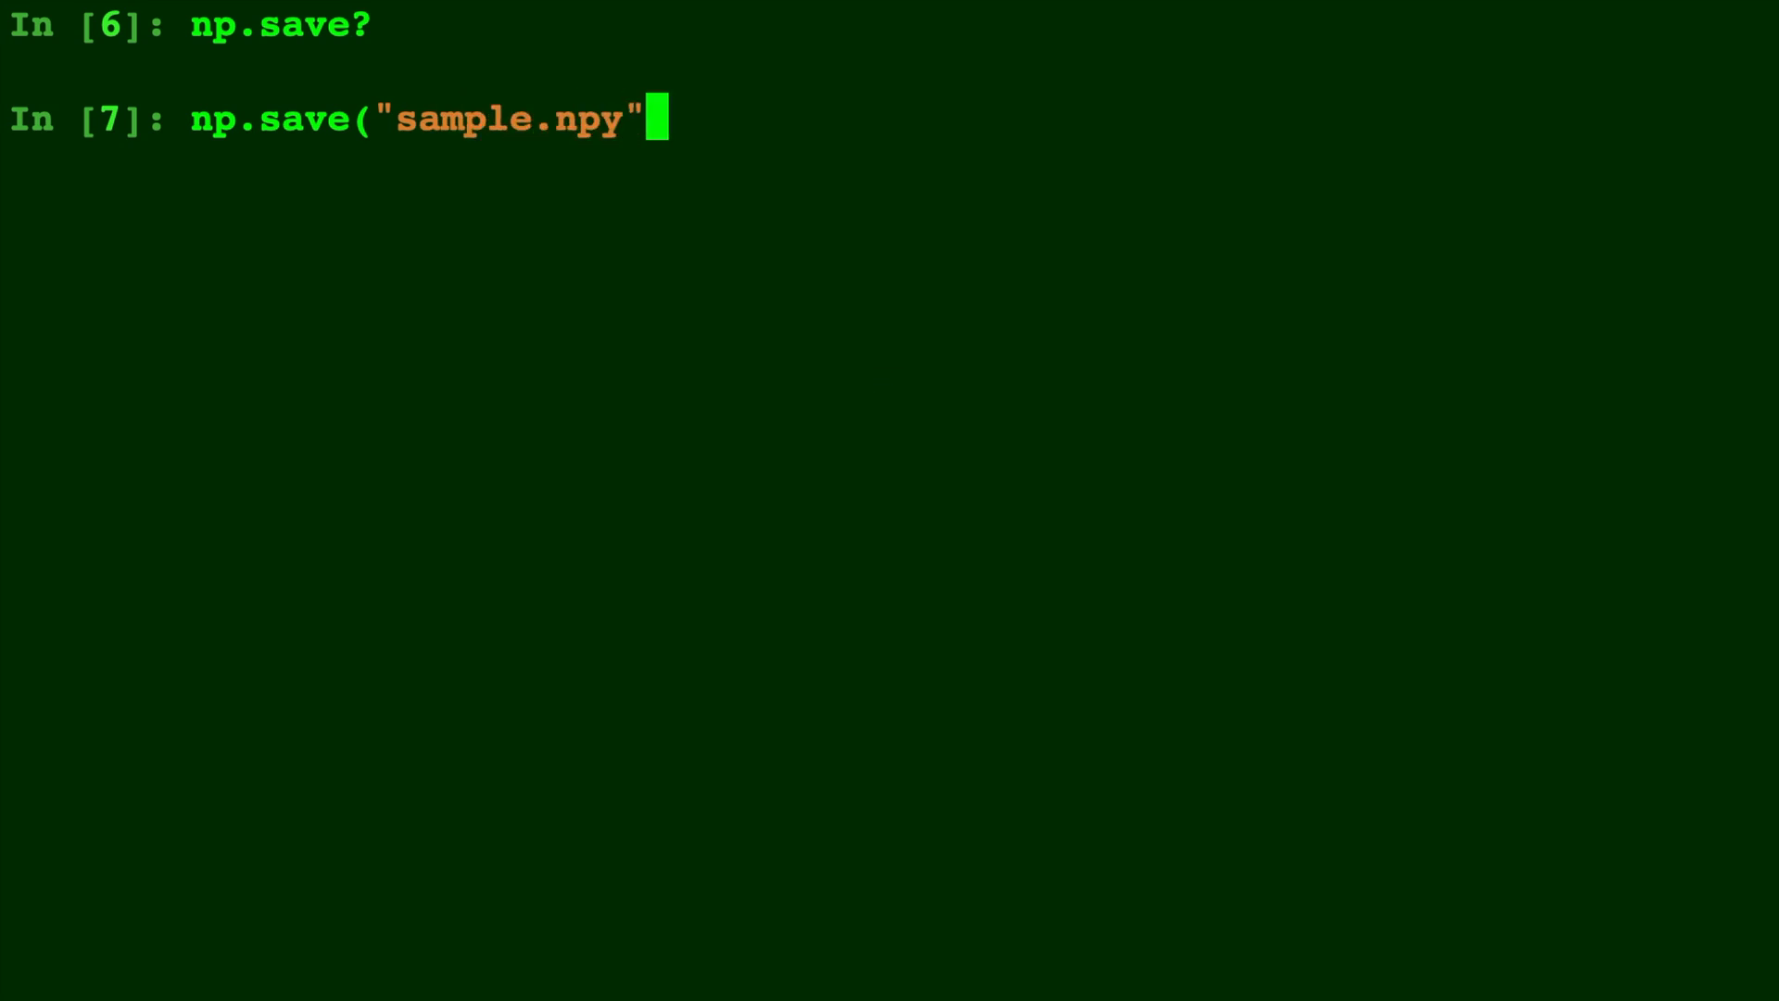
{"action": "type", "text": ", A)"}
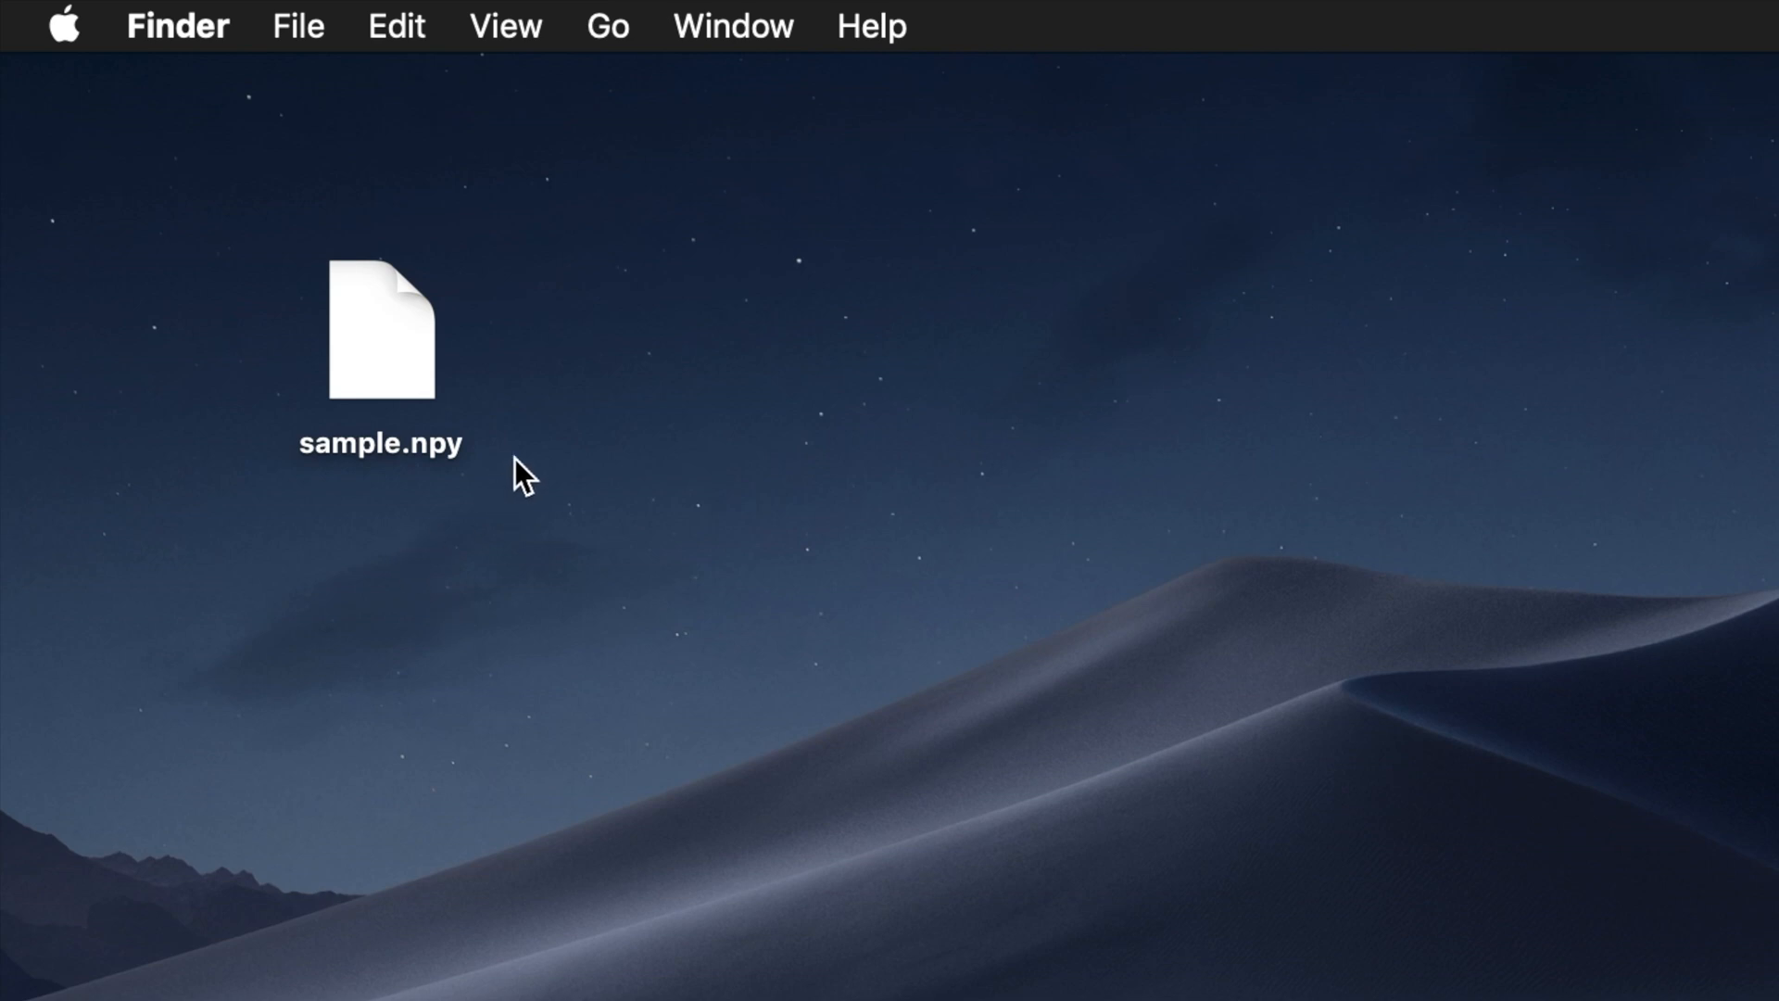
{"action": "mouse_move", "coordinate": [274, 396]}
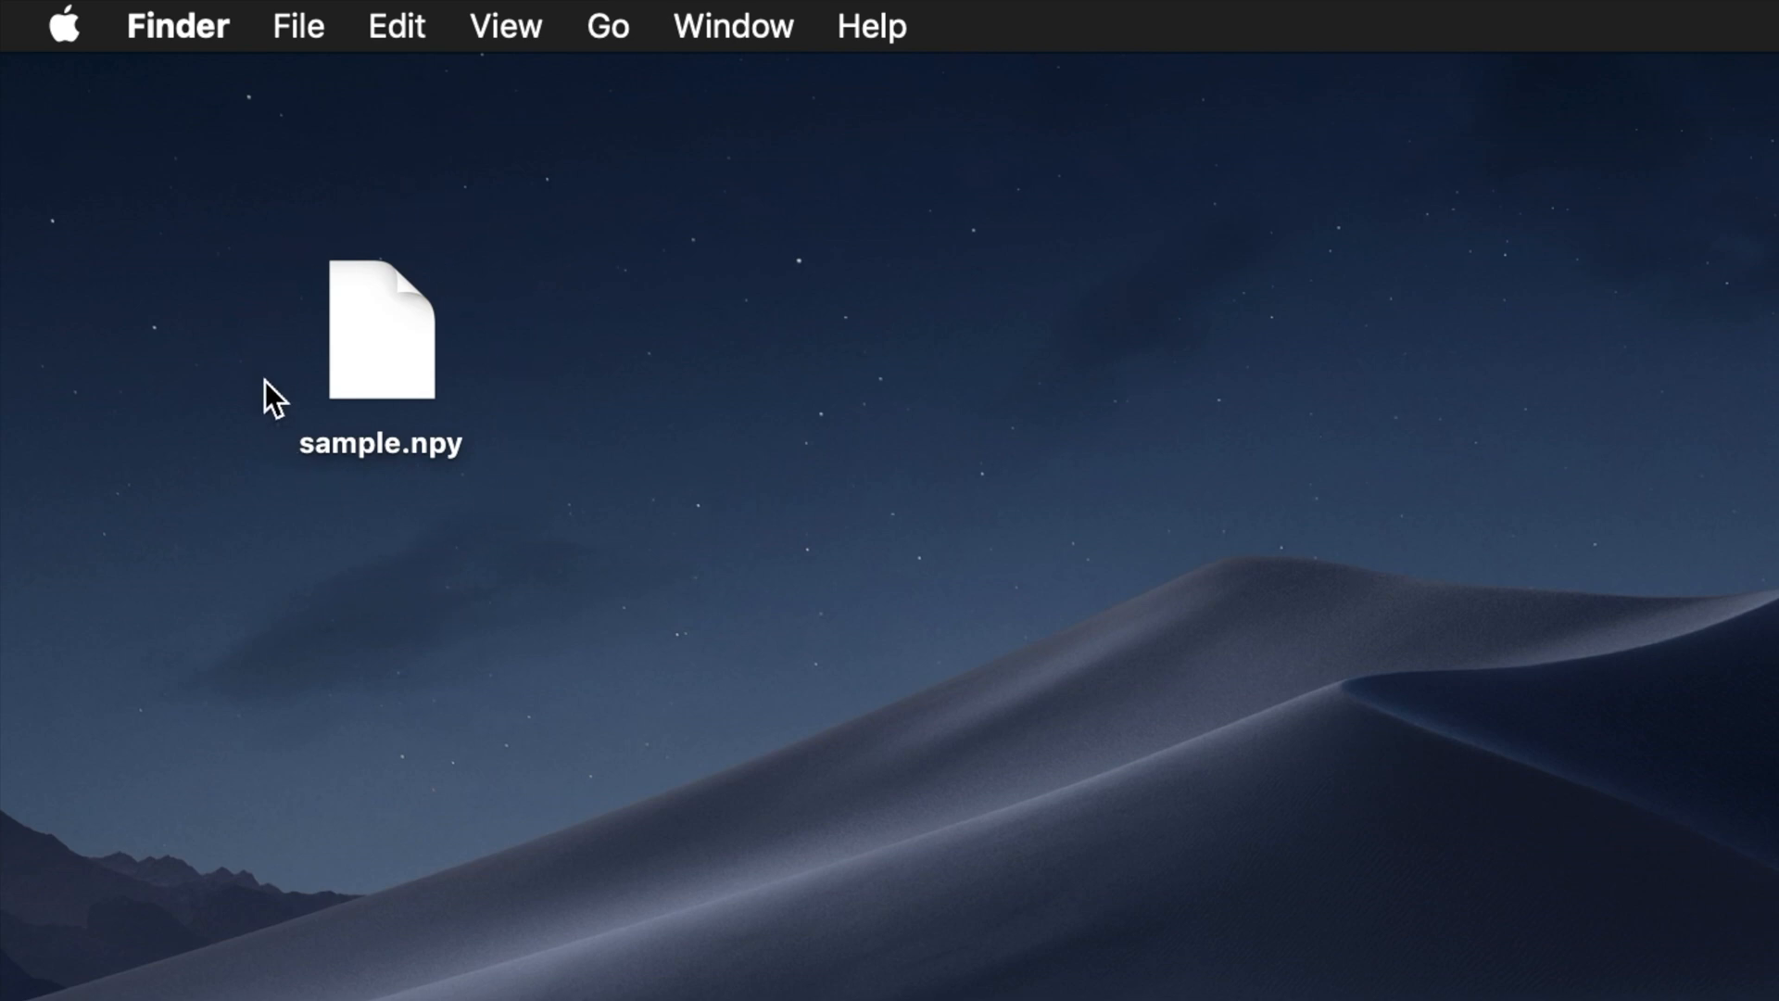